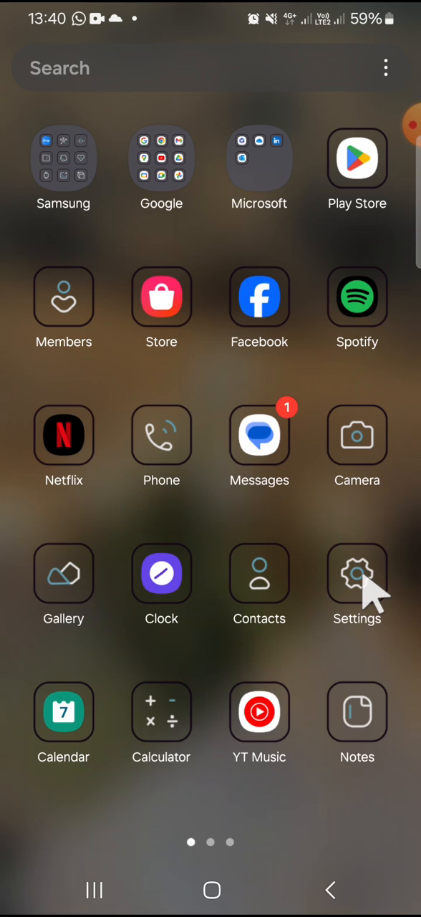
pyautogui.moveTo(361, 615)
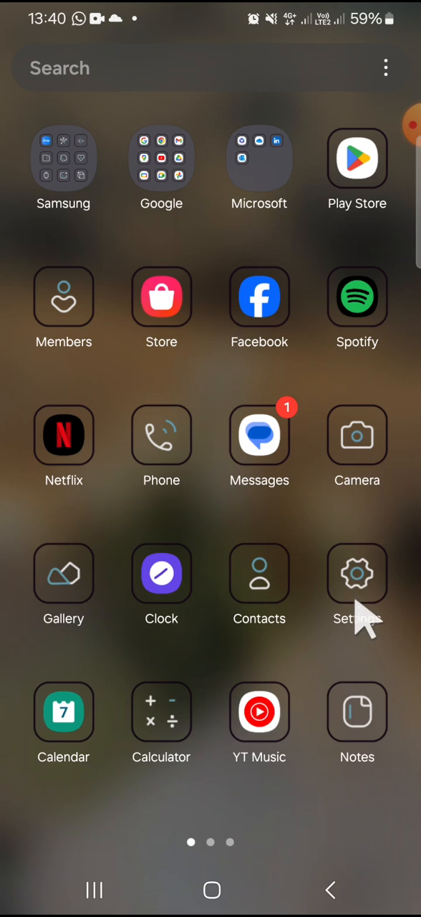
# - Enter Settings and move down the list to where General management and Accessibility appear
pyautogui.click(358, 573)
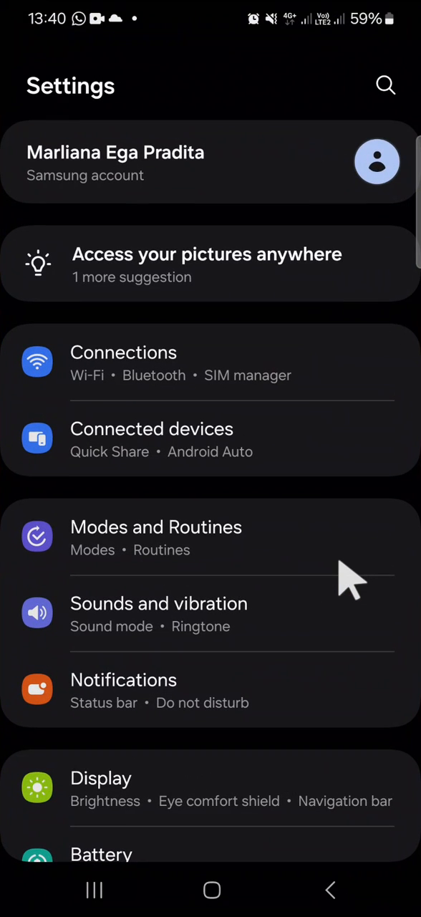
pyautogui.scroll(-3)
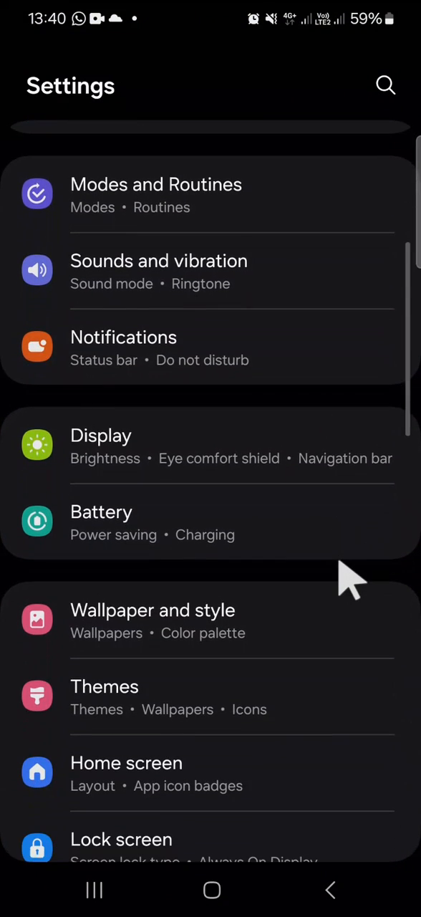
pyautogui.scroll(-3)
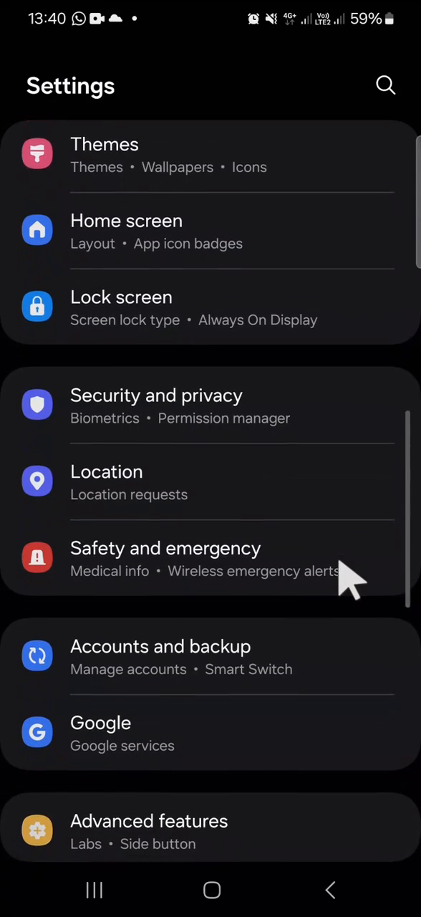
pyautogui.scroll(-3)
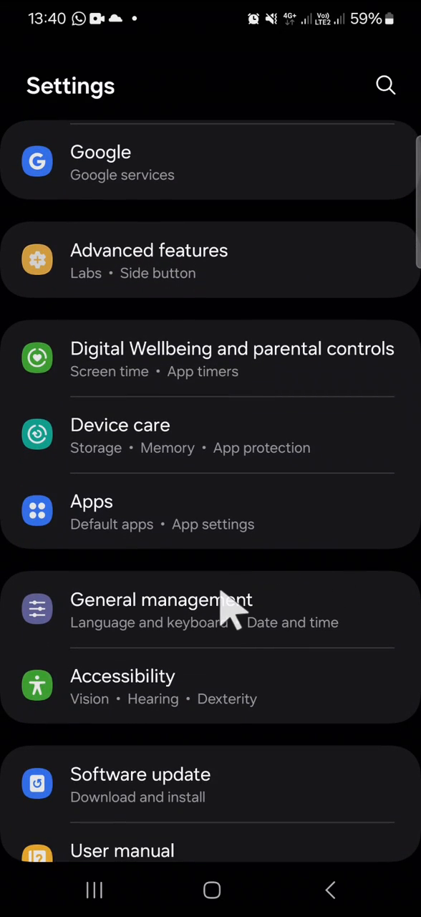
# - Reach the Factory data reset page through General management's Reset options
pyautogui.click(160, 599)
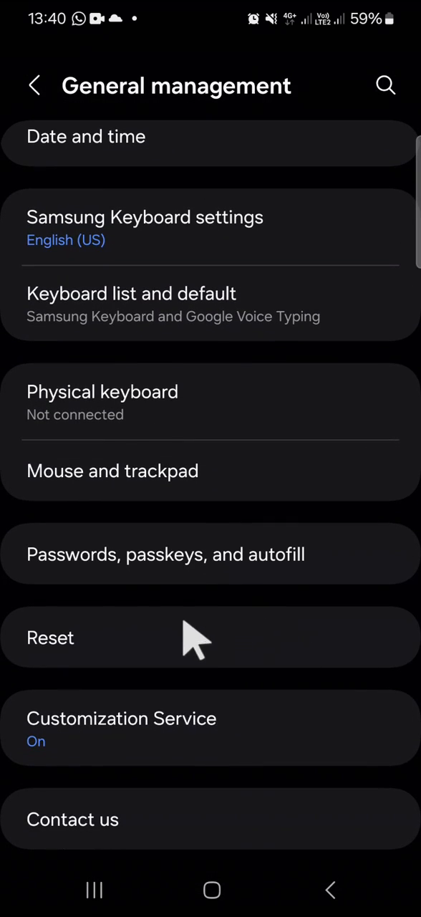
pyautogui.click(50, 638)
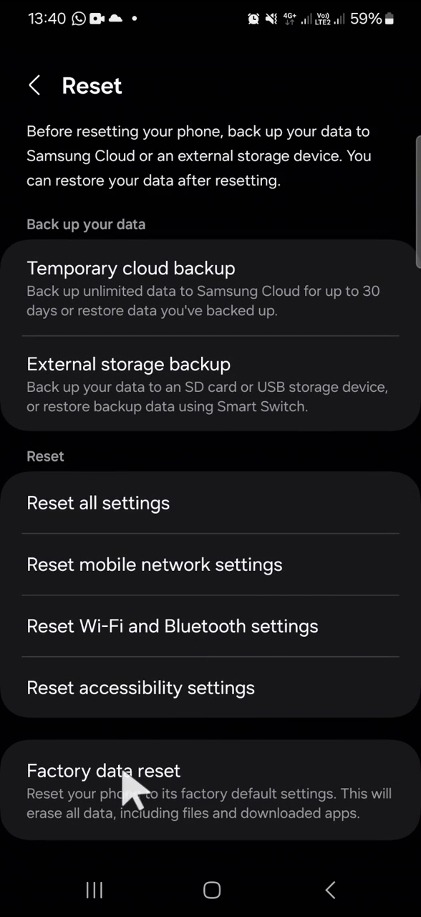
pyautogui.moveTo(189, 802)
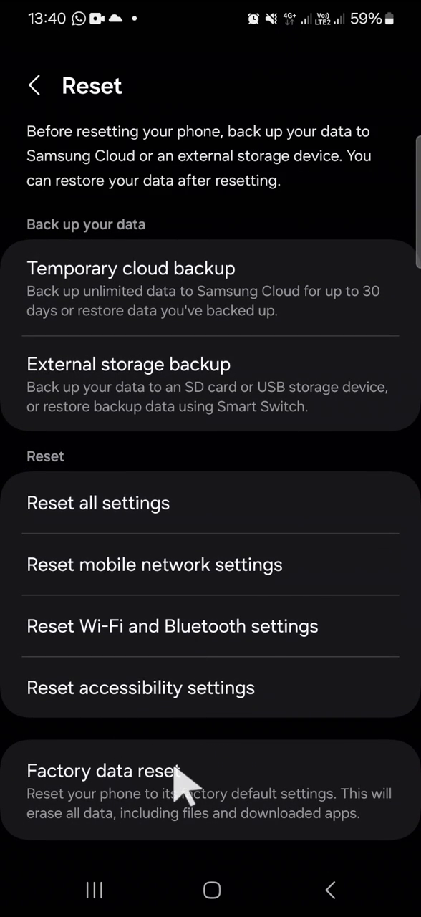
pyautogui.click(103, 770)
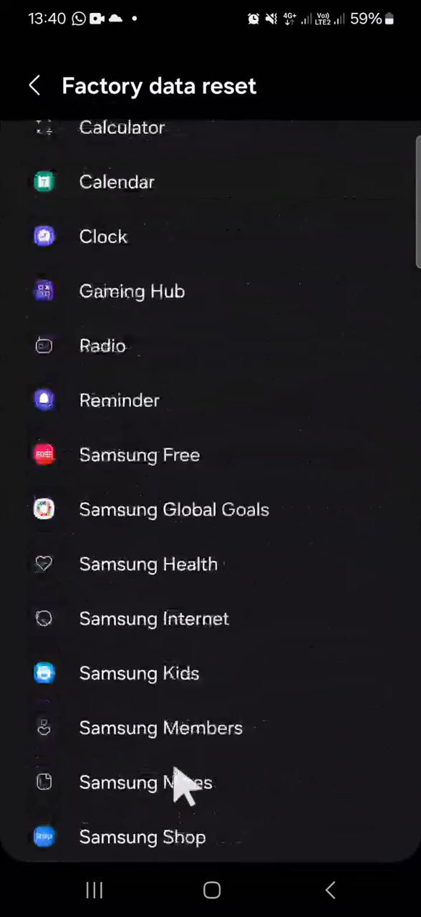